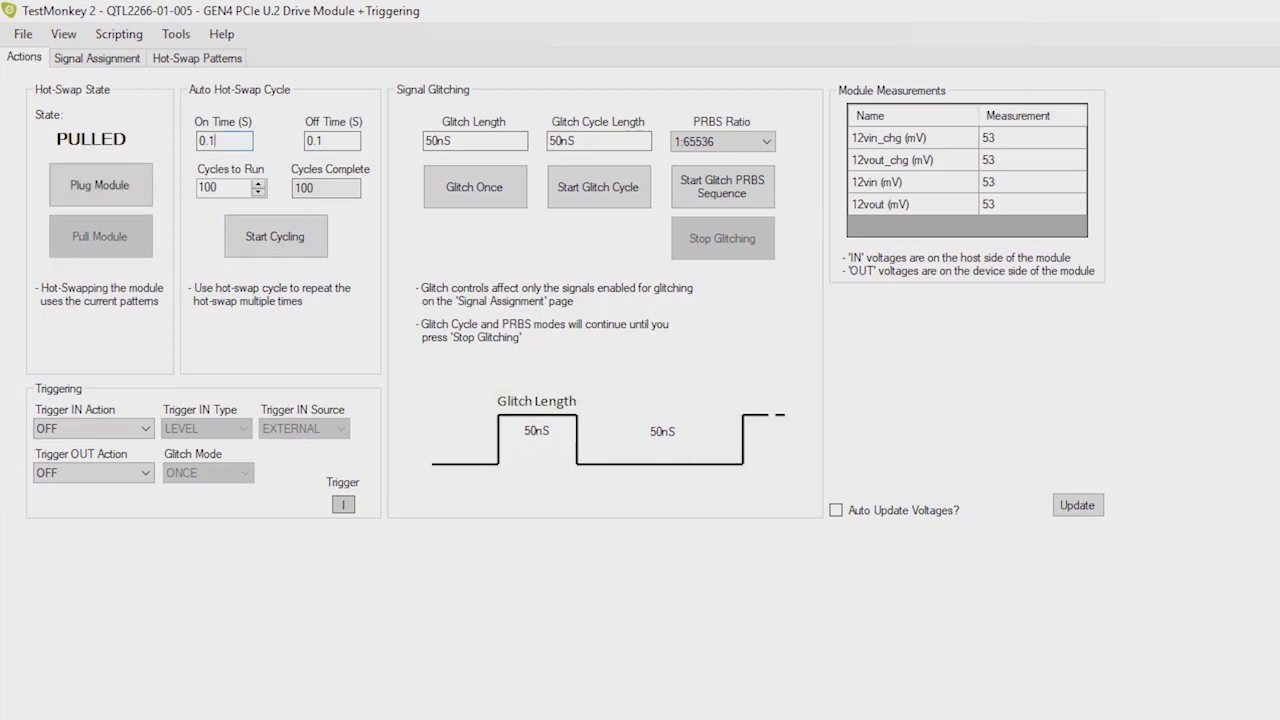
# Plug the drive module in via Plug Module so its state changes to PLUGGED.
pyautogui.click(99, 184)
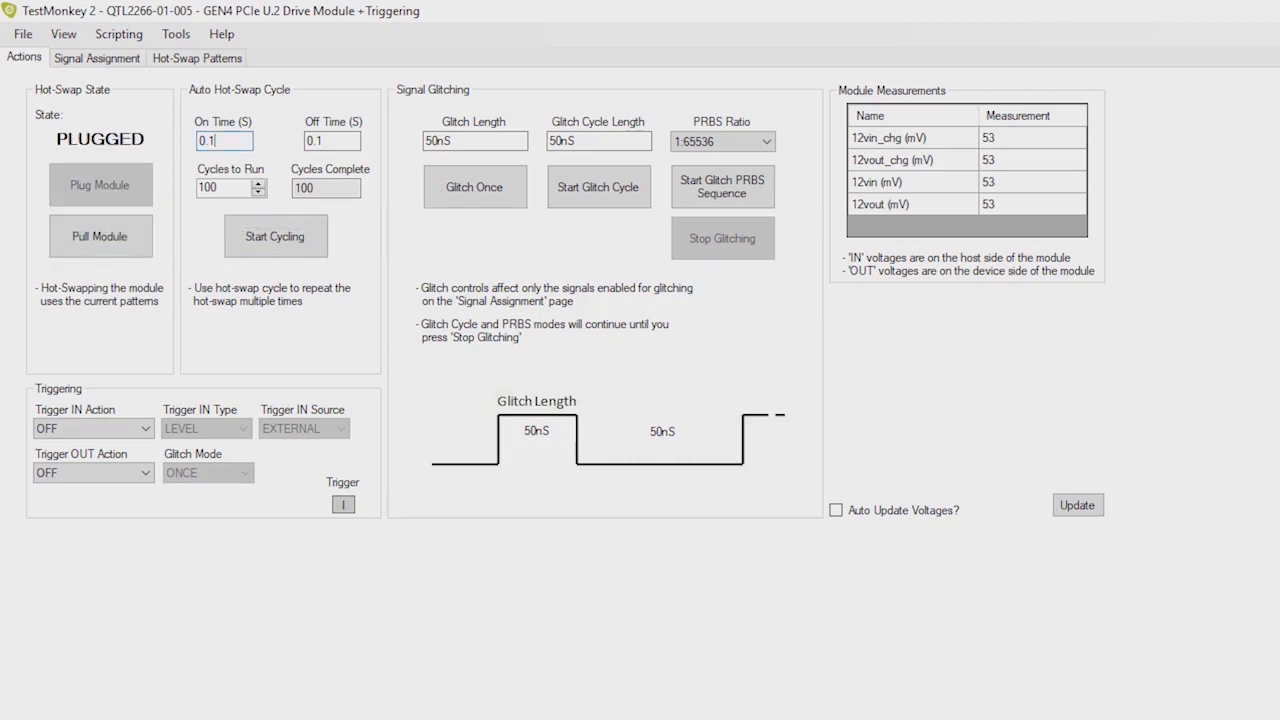
pyautogui.moveTo(100, 236)
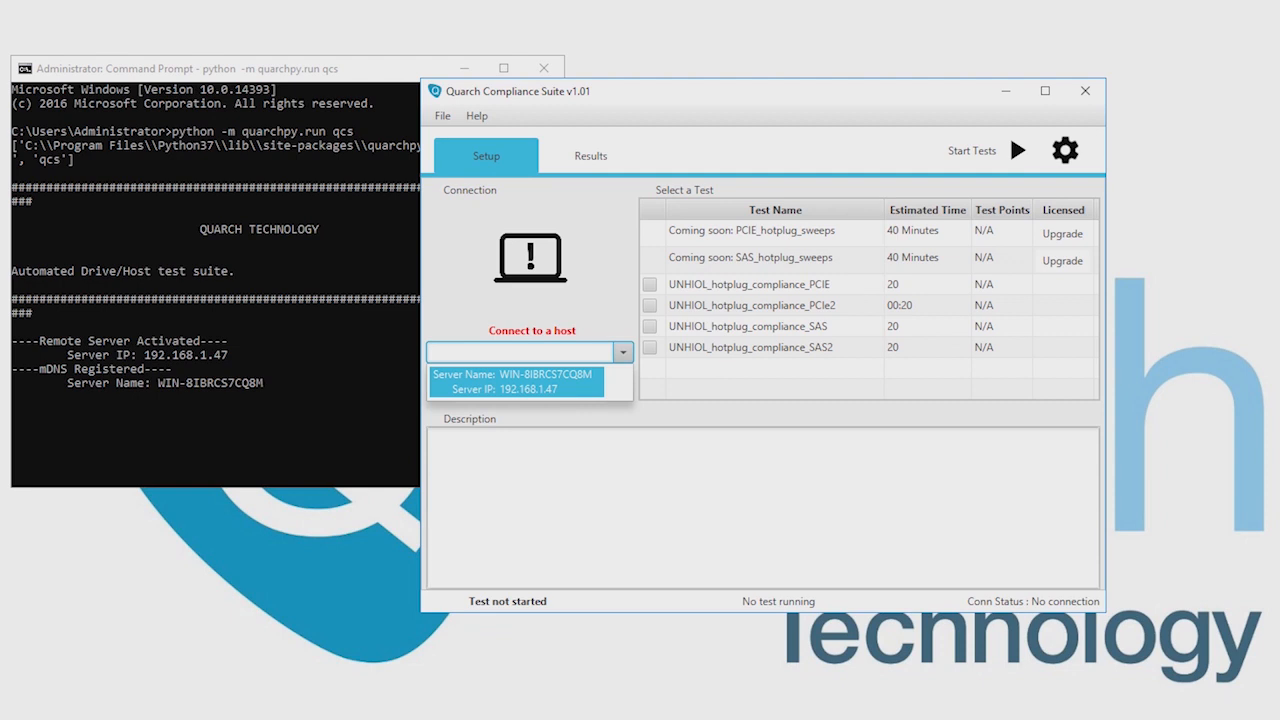
# Select host server 192.168.1.47 and connect to it.
pyautogui.click(515, 380)
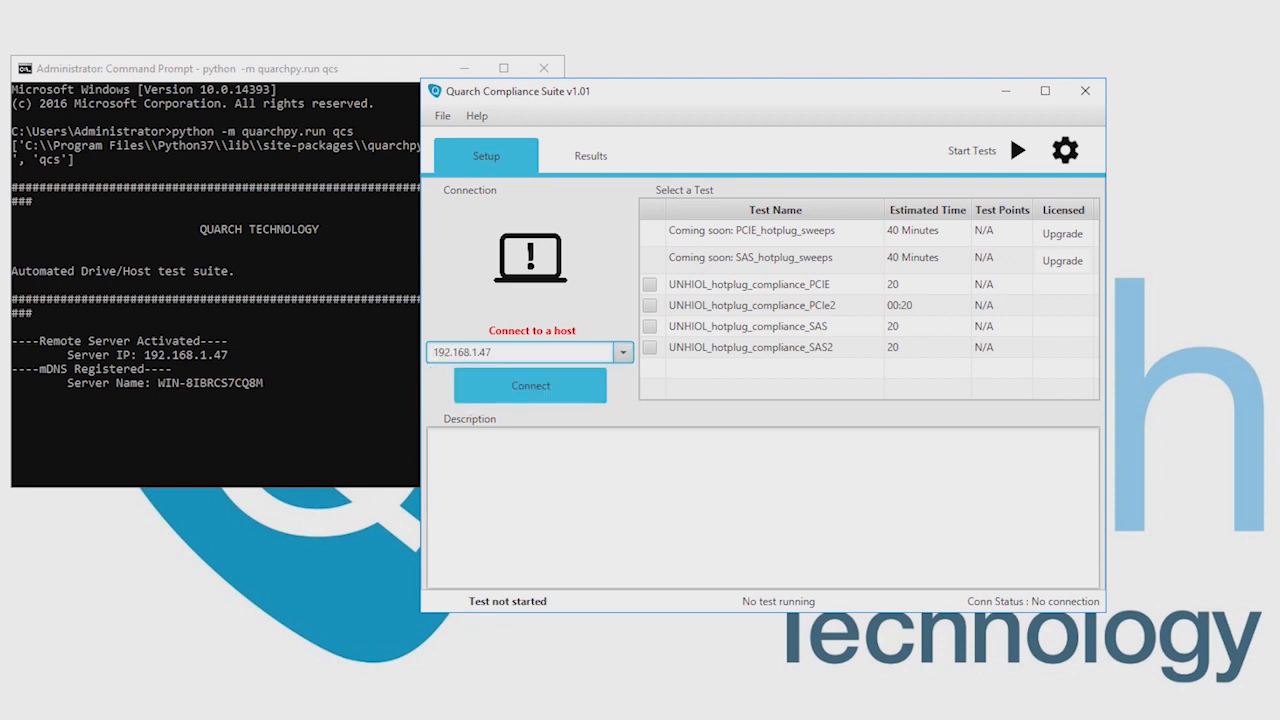
pyautogui.click(529, 385)
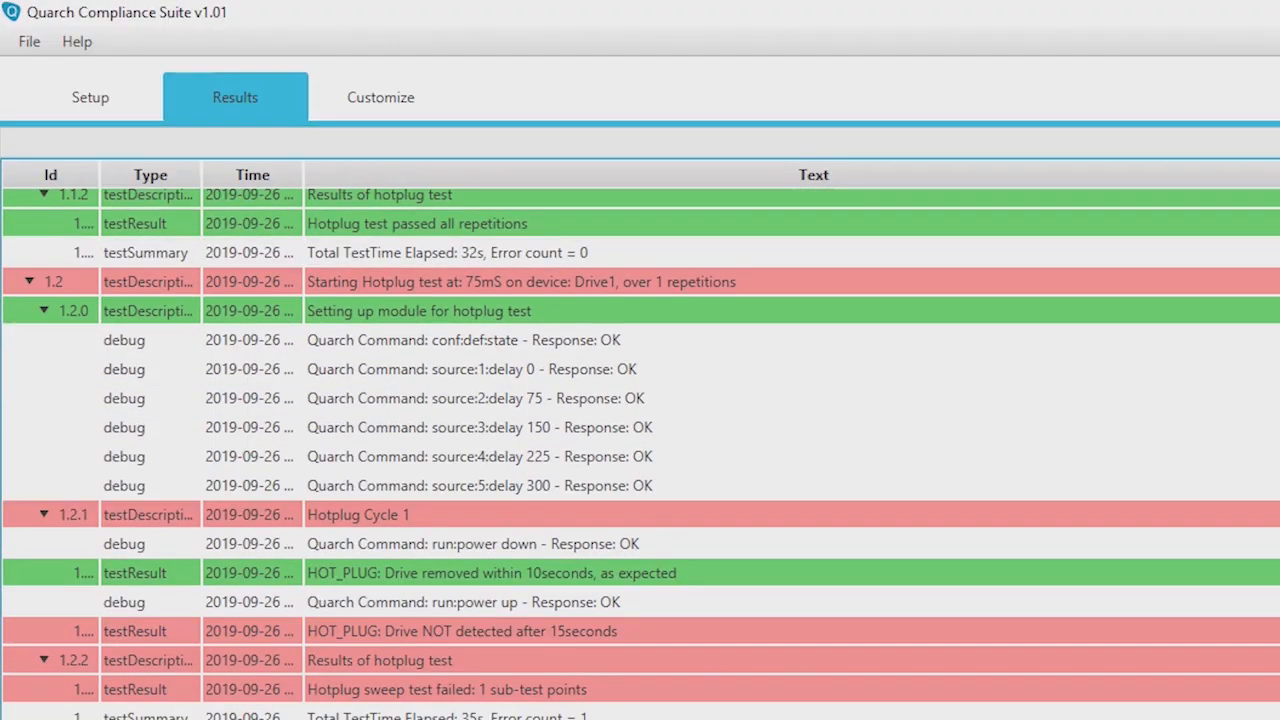
# Scroll down the hotplug results log to review the passed and failed 75 ms runs.
pyautogui.scroll(-3)
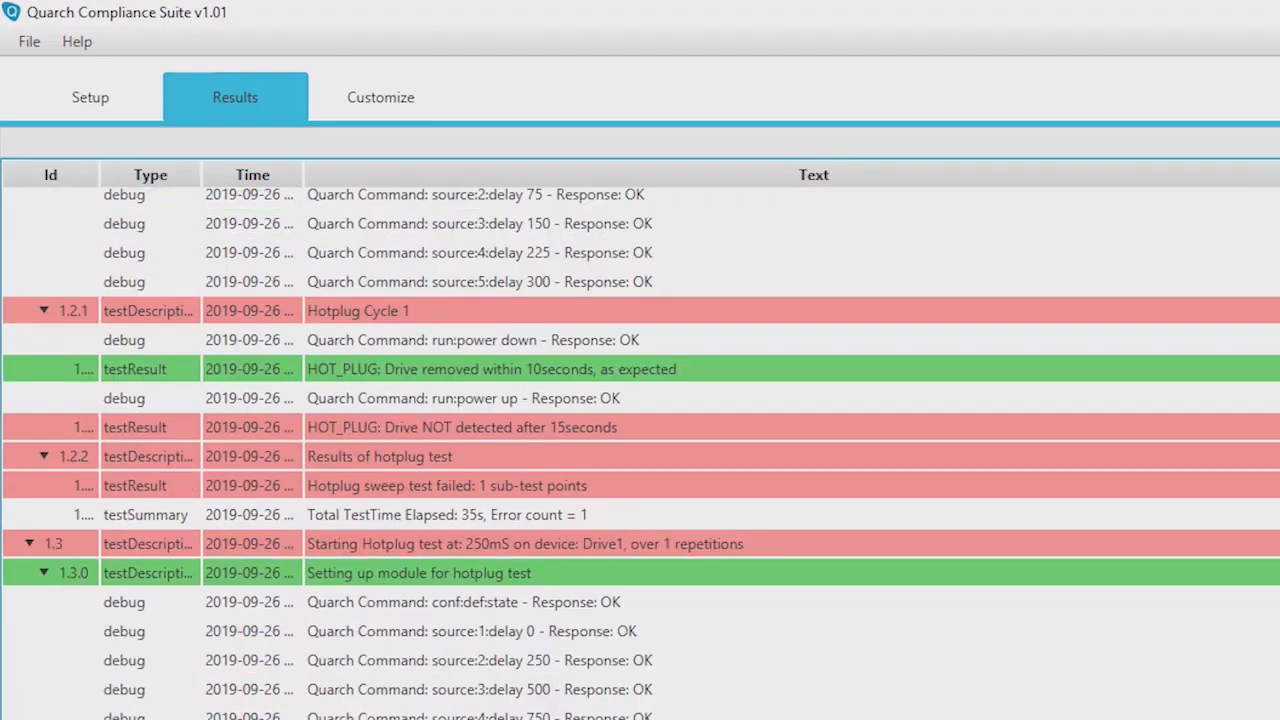